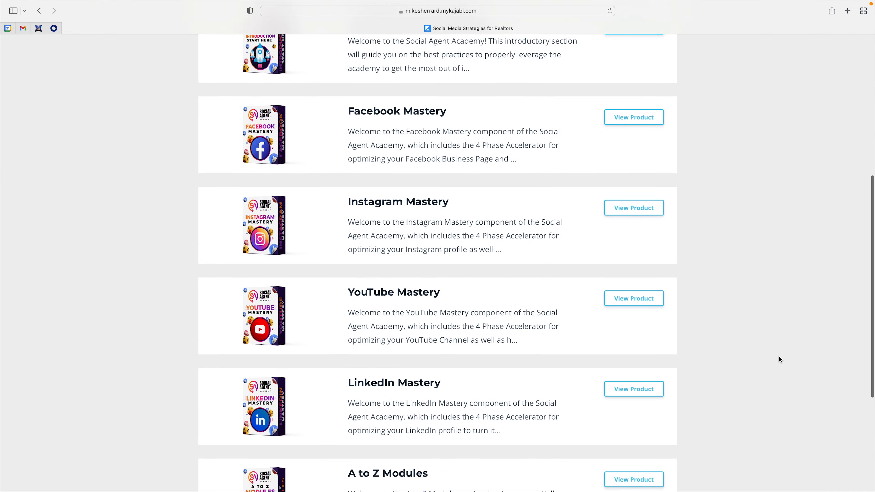
Step: View the Facebook Mastery product and scroll through its lesson list
{"action": "left_click", "coordinate": [633, 117]}
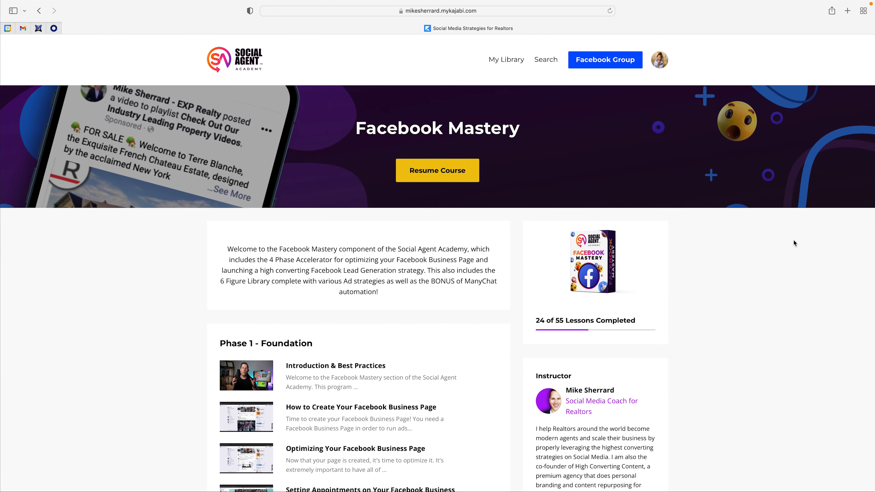
{"action": "scroll", "scroll_direction": "down", "scroll_amount": 3}
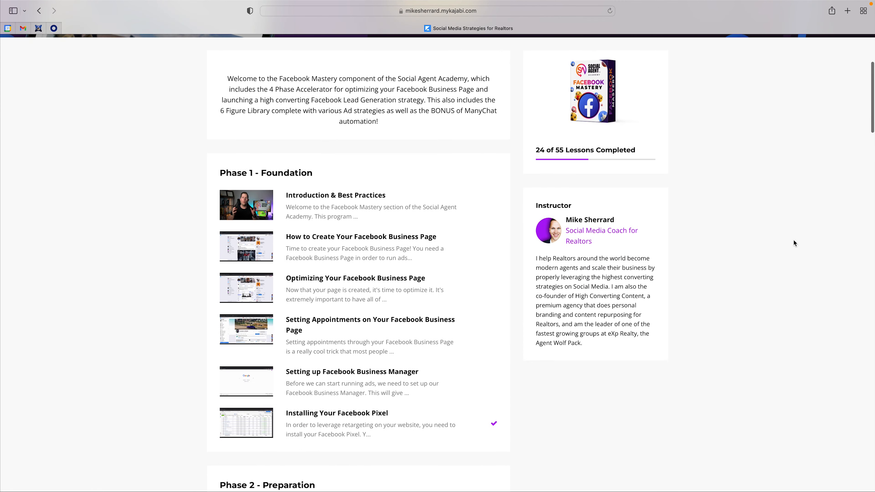
{"action": "scroll", "scroll_direction": "down", "scroll_amount": 3}
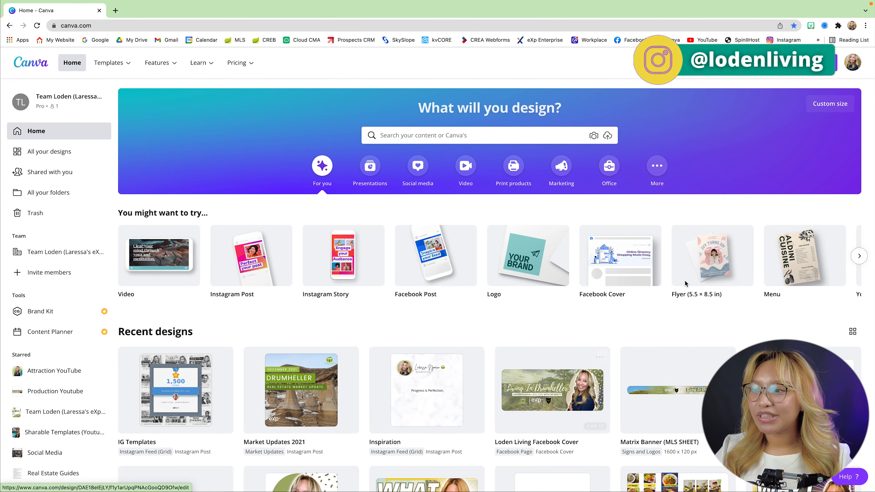
Step: Create a new custom-size 1080 × 1080 px blank design
{"action": "left_click", "coordinate": [829, 103]}
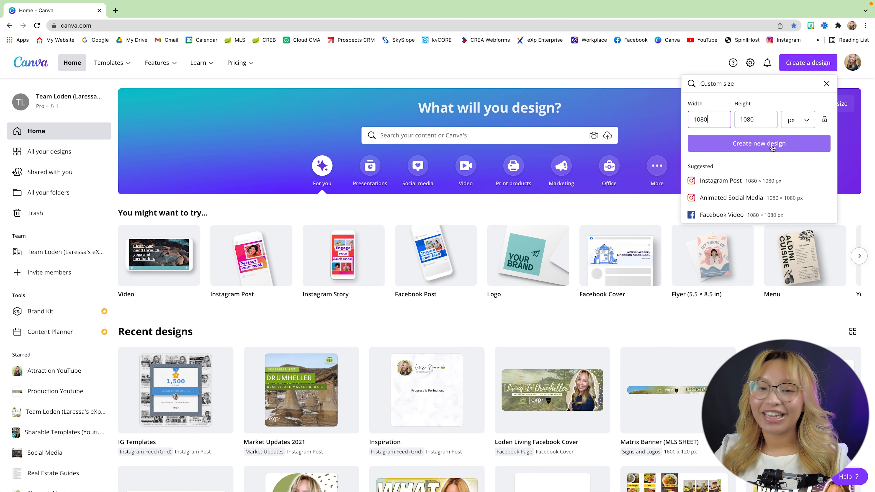
{"action": "left_click", "coordinate": [757, 144]}
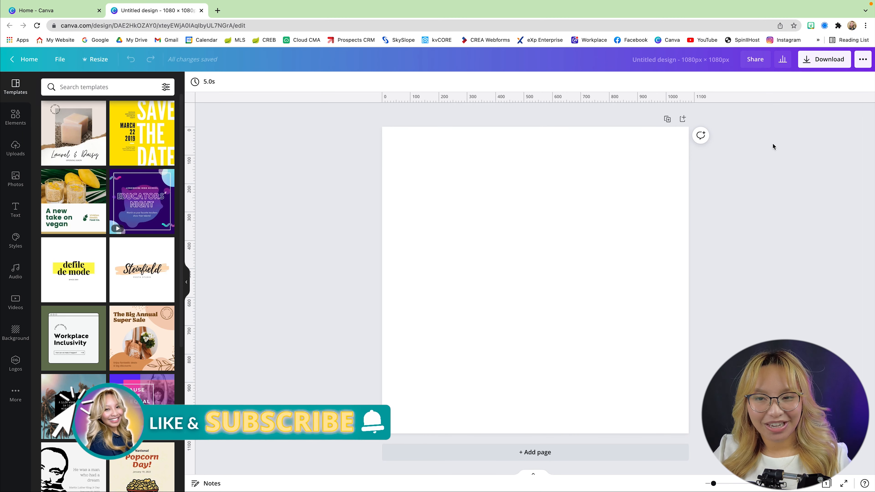
Step: Add a parallelogram from Lines & Shapes, enlarged and tilted across the page in sage green
{"action": "left_click", "coordinate": [16, 117]}
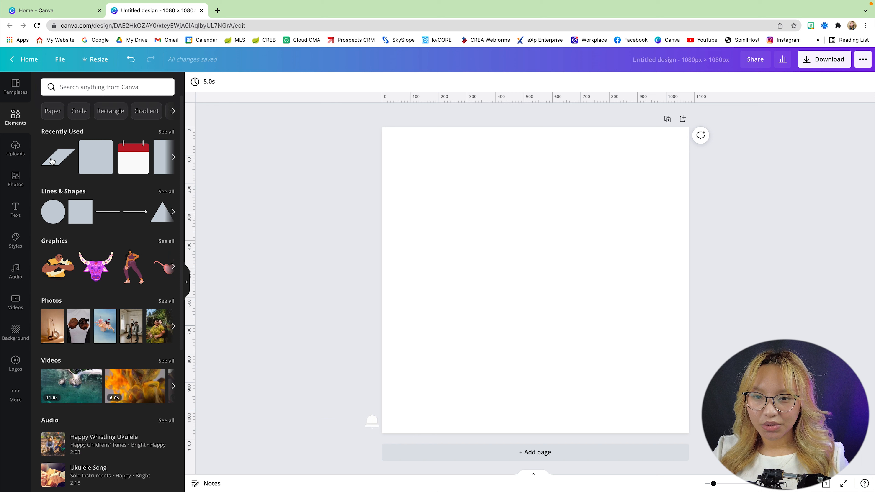
{"action": "left_click", "coordinate": [166, 191]}
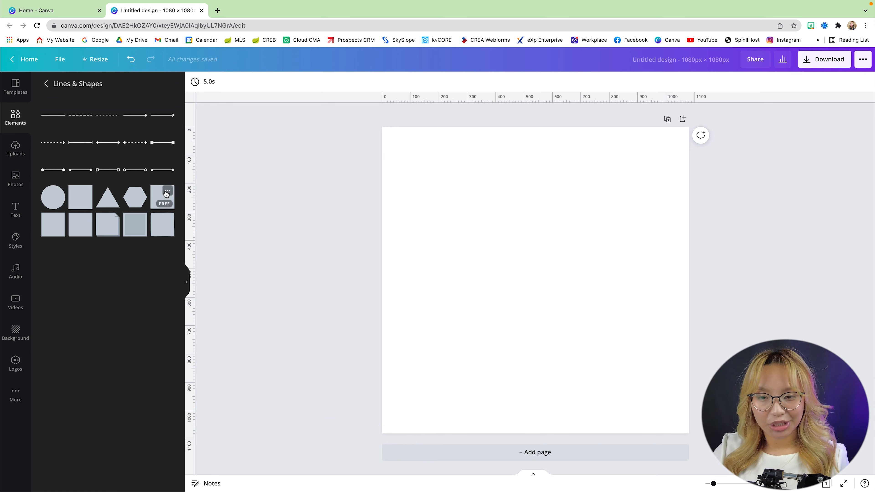
{"action": "scroll", "scroll_direction": "down", "scroll_amount": 3}
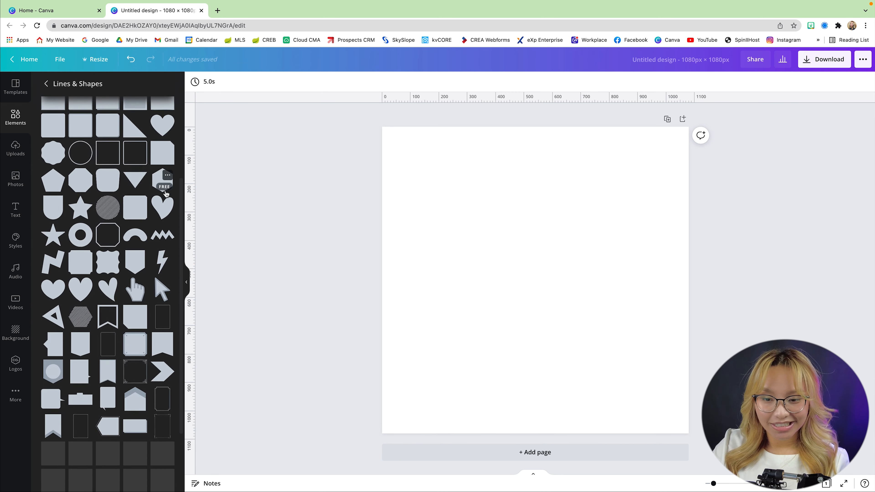
{"action": "scroll", "scroll_direction": "down", "scroll_amount": 3}
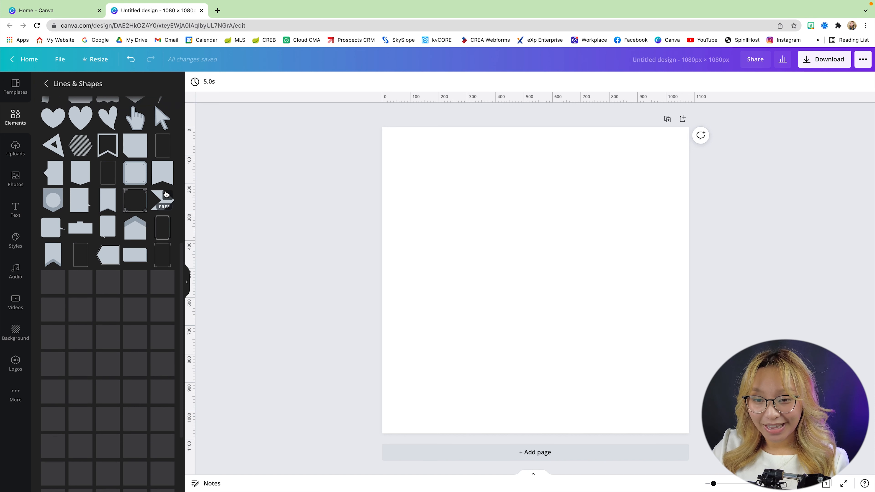
{"action": "scroll", "scroll_direction": "down", "scroll_amount": 3}
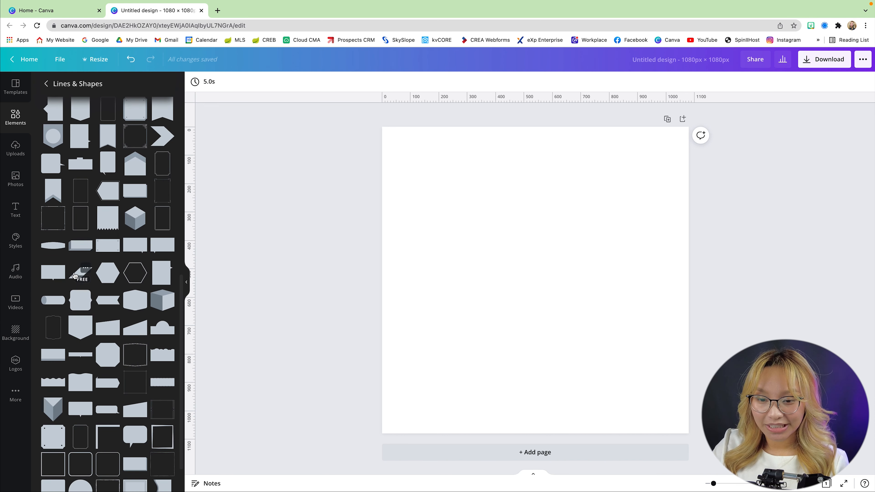
{"action": "left_click", "coordinate": [80, 274]}
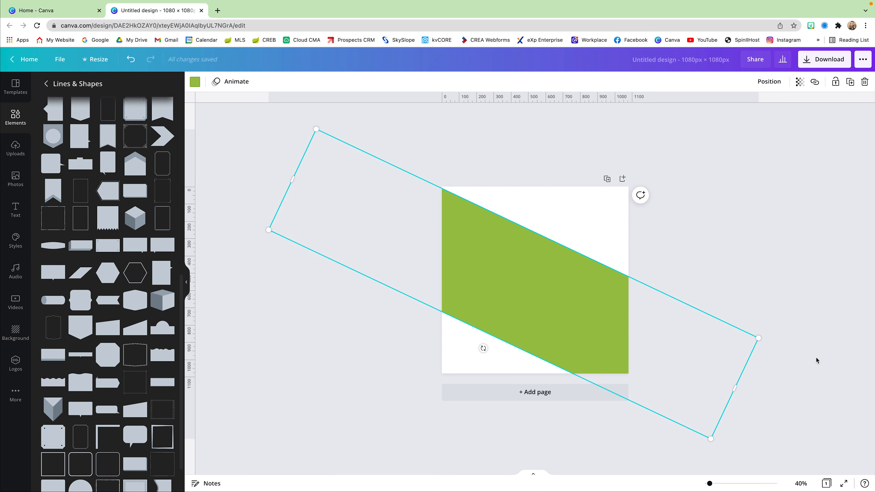
{"action": "left_click", "coordinate": [644, 257]}
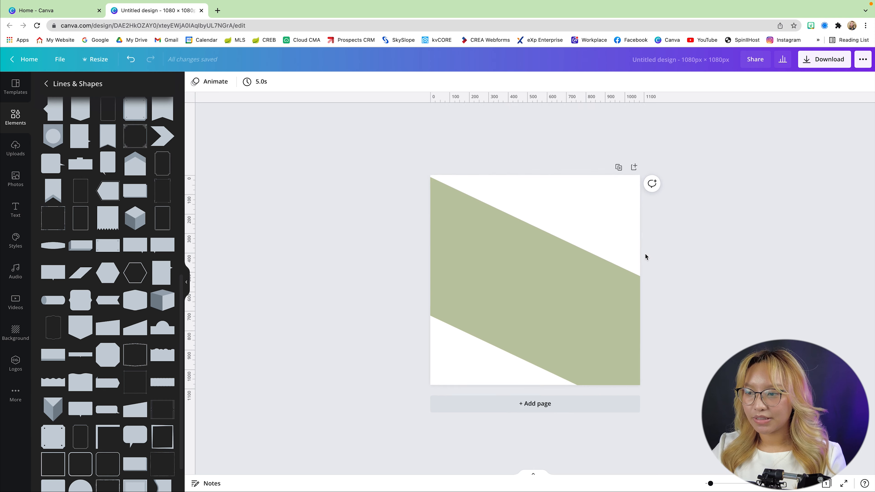
Step: Add three iPad frames over the band and bring the centre tablet to front via Position
{"action": "left_click", "coordinate": [16, 116]}
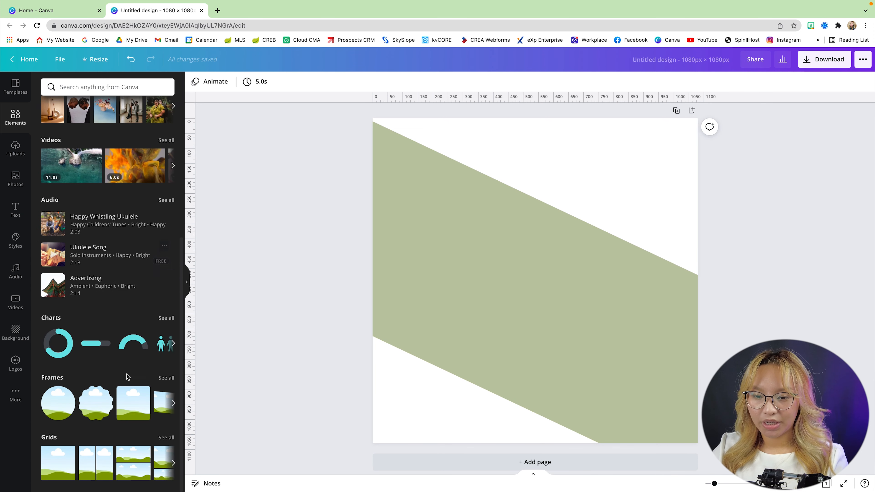
{"action": "left_click", "coordinate": [166, 377]}
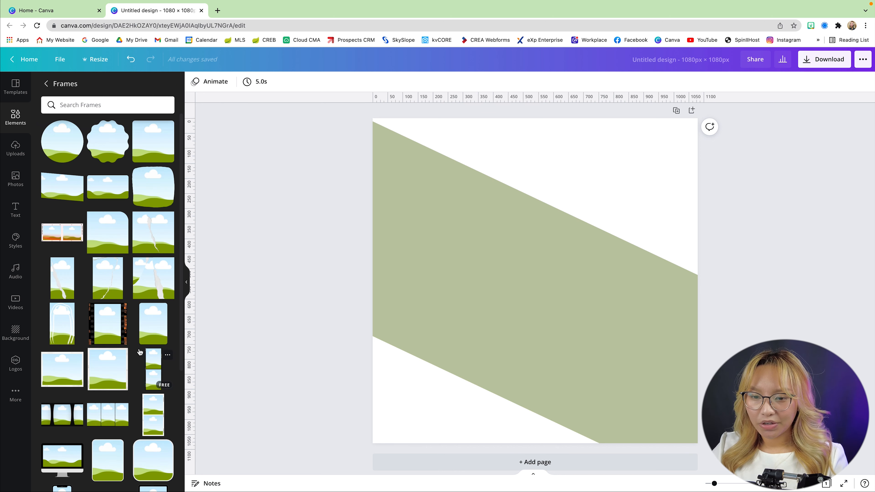
{"action": "scroll", "scroll_direction": "down", "scroll_amount": 3}
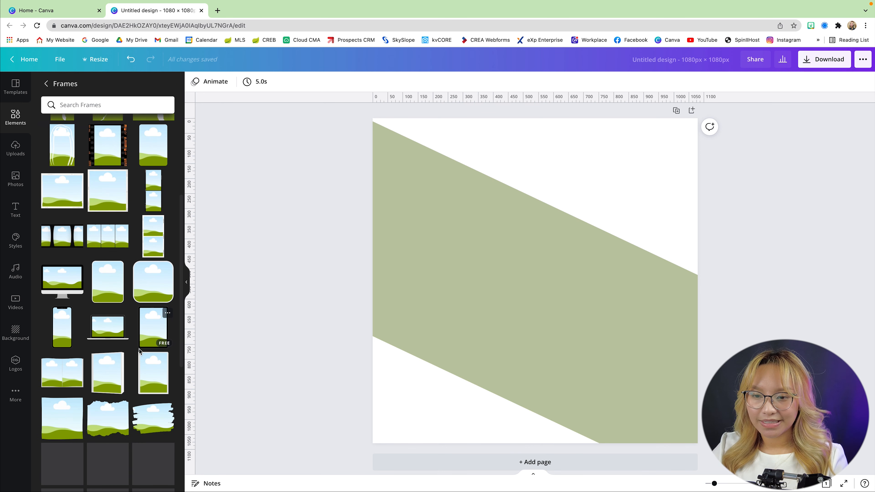
{"action": "left_click", "coordinate": [152, 328]}
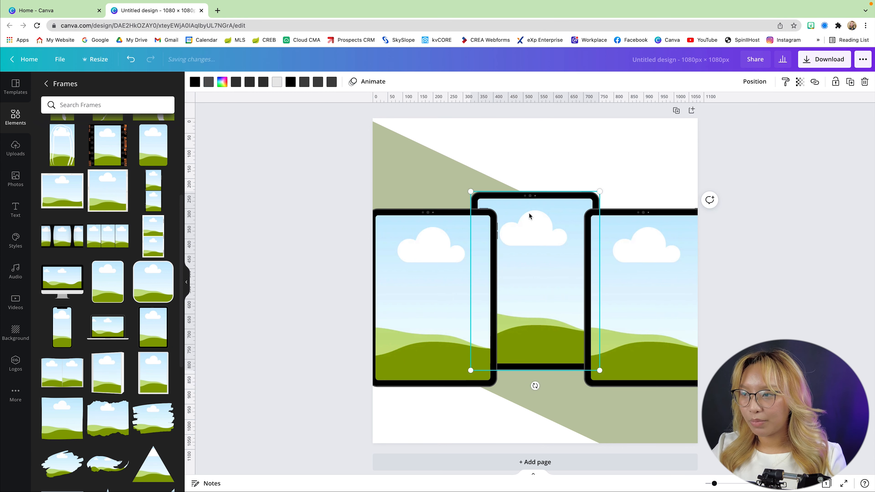
{"action": "left_click", "coordinate": [754, 82]}
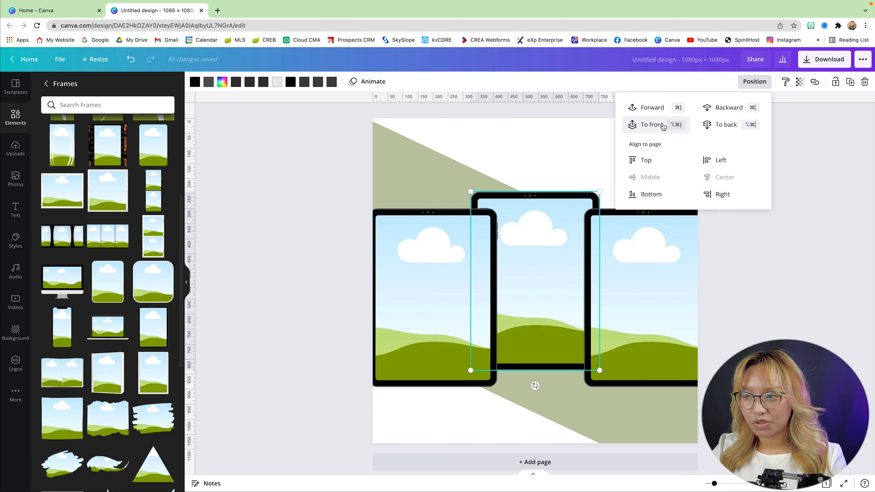
{"action": "left_click", "coordinate": [651, 125]}
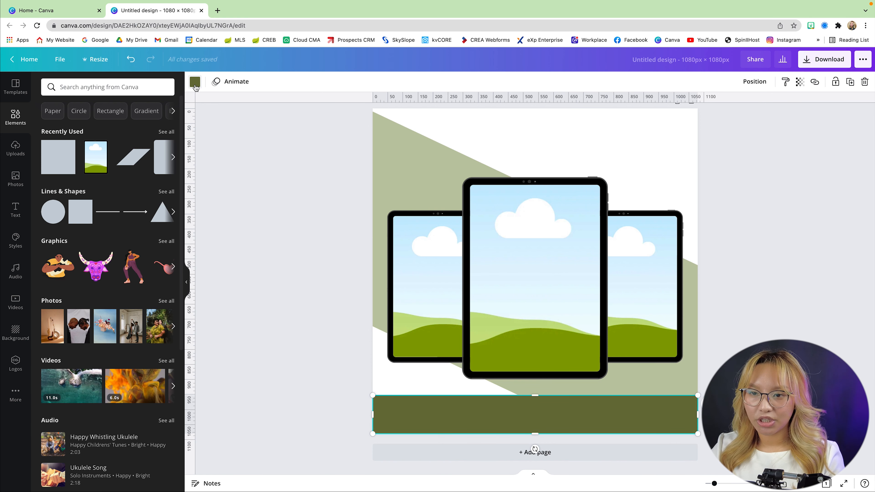
Step: Recolour the bottom footer bar to the beige brand colour after trying cream
{"action": "left_click", "coordinate": [194, 82]}
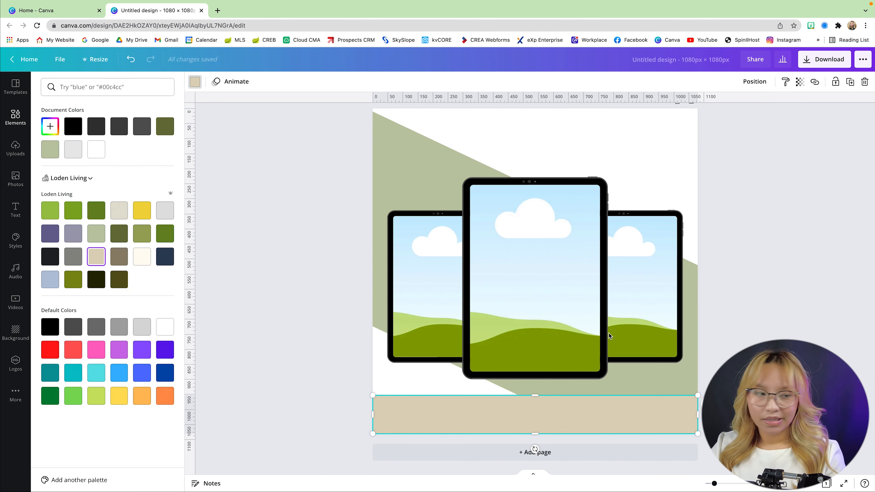
{"action": "left_click", "coordinate": [142, 256]}
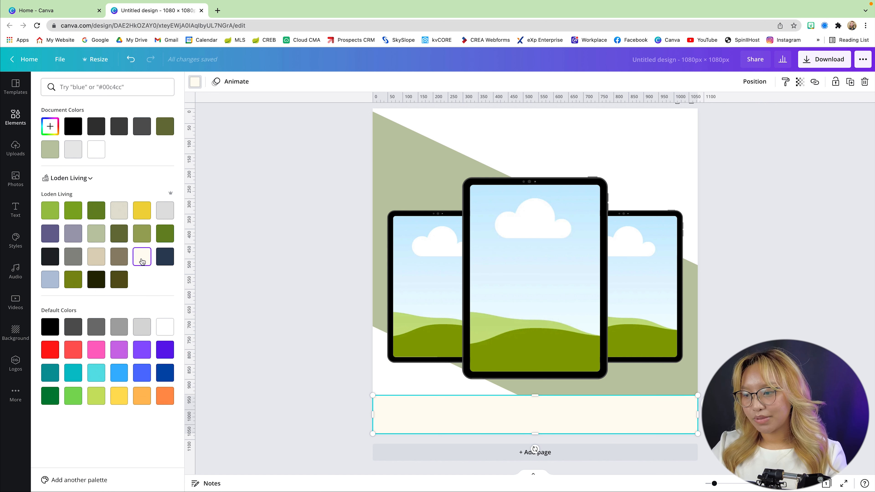
{"action": "left_click", "coordinate": [95, 257]}
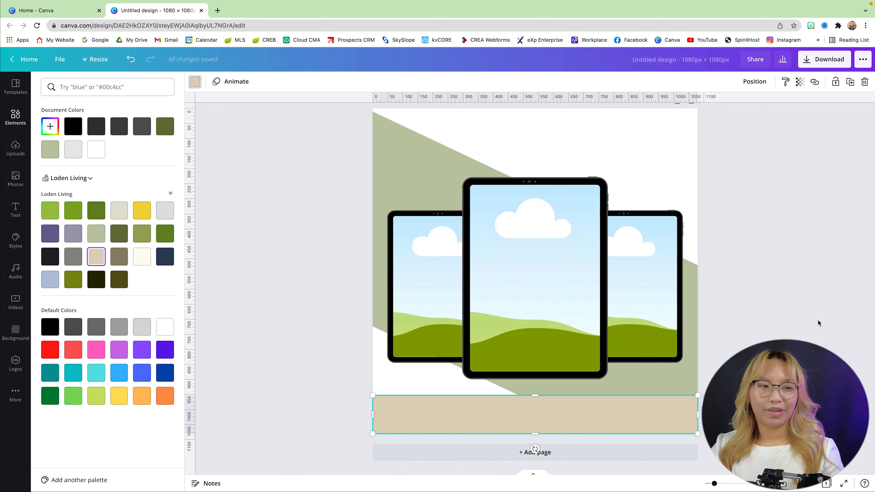
{"action": "left_click", "coordinate": [15, 118]}
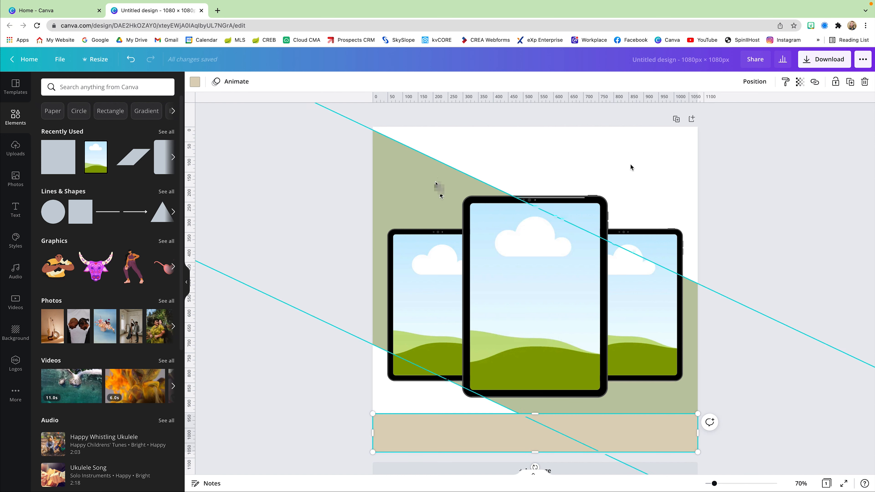
Step: Add the FREE HOME BUYER'S heading and set it in the RoxboroughCF serif font
{"action": "left_click", "coordinate": [15, 209]}
{"action": "type", "text": "FREE HOME BUYER'S"}
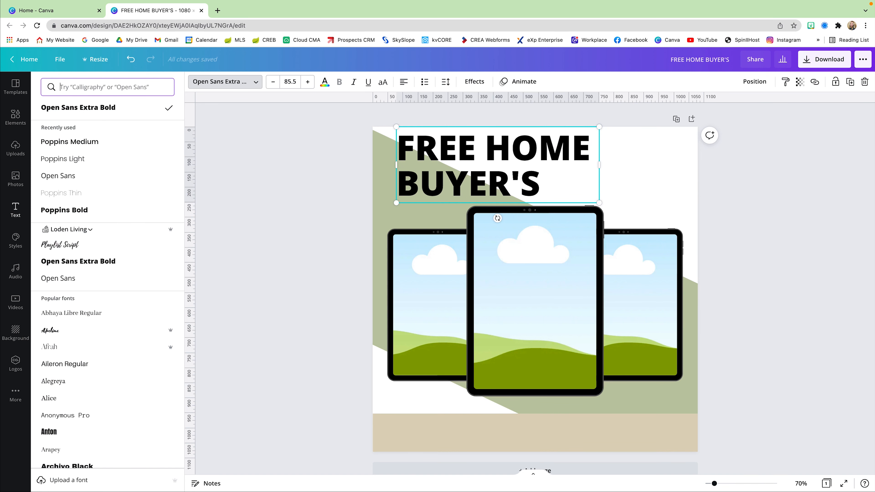
{"action": "left_click", "coordinate": [474, 82]}
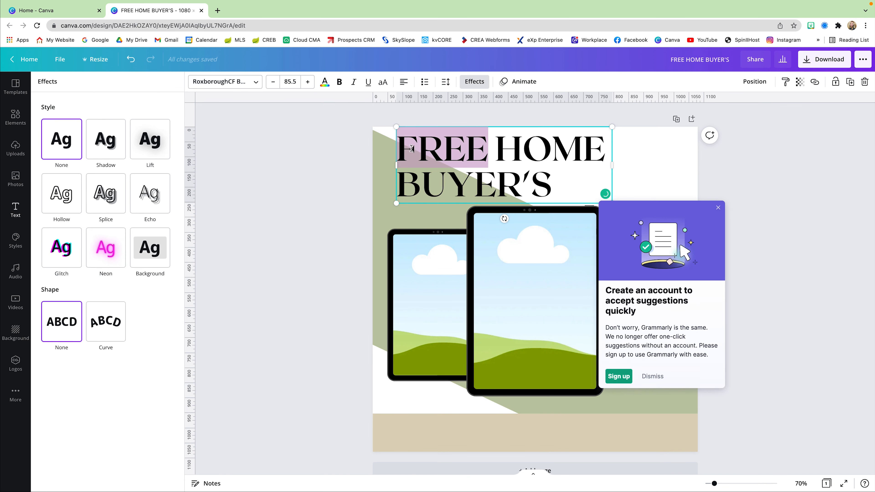
{"action": "left_click", "coordinate": [15, 210]}
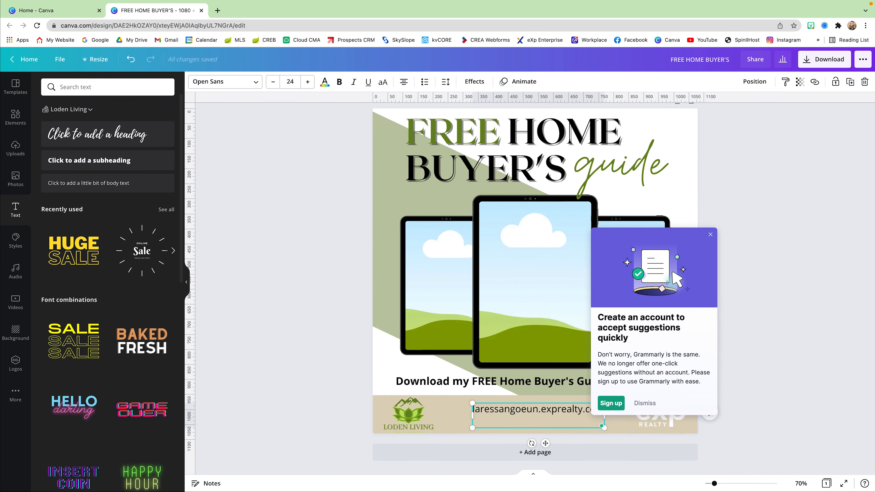
Step: Finish the footer's website link text beside the Loden Living and eXp logos
{"action": "left_click", "coordinate": [643, 403]}
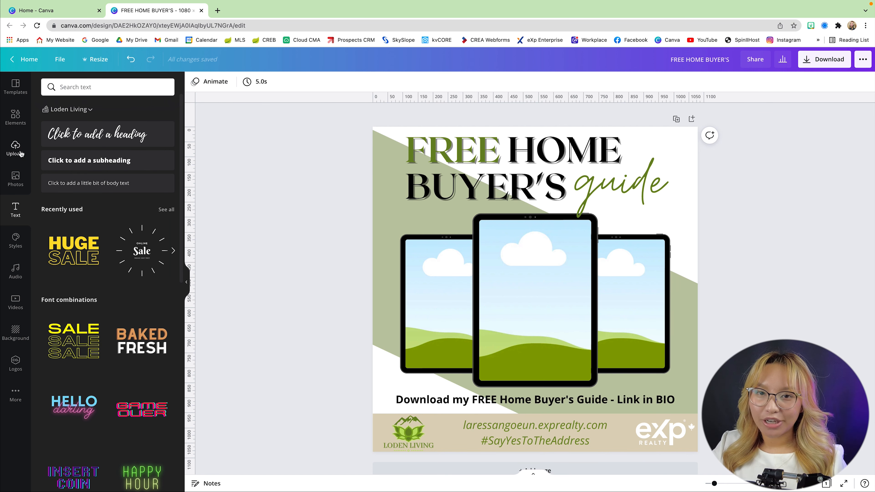
Step: Drop uploaded home-buyer guide screenshots into the tablet frames, then reopen Facebook Mastery in Kajabi
{"action": "left_click", "coordinate": [15, 150]}
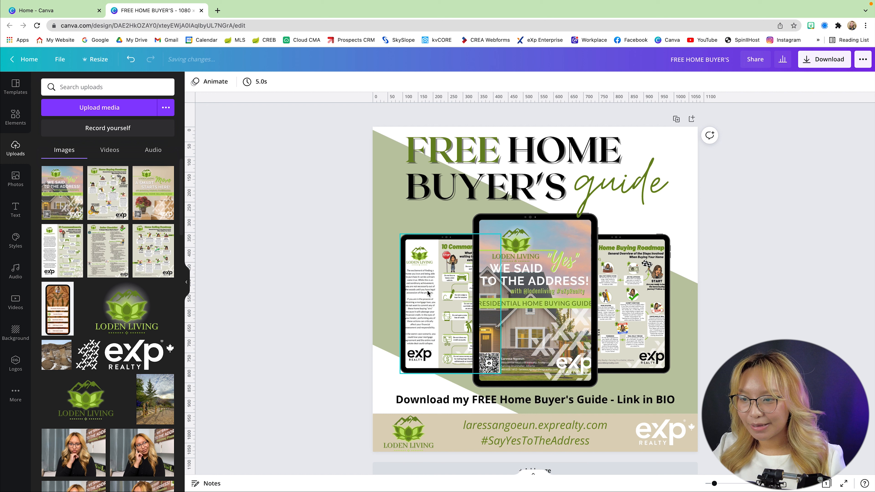
{"action": "left_click", "coordinate": [785, 305]}
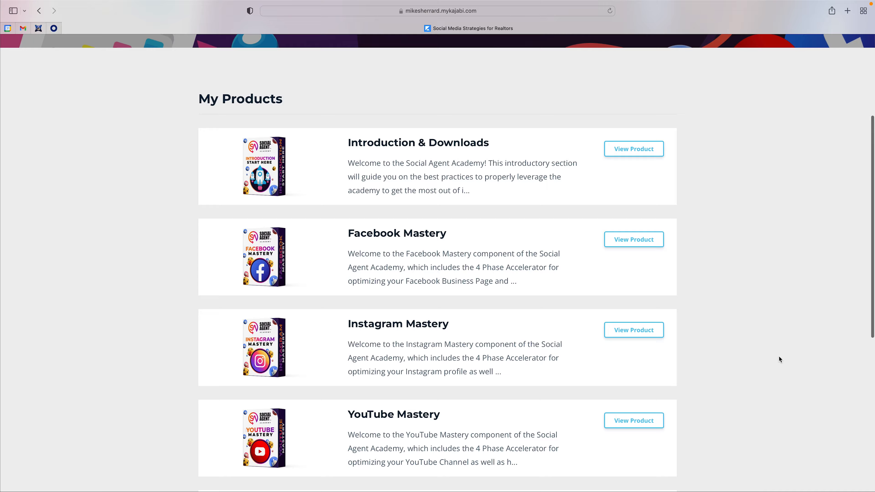
{"action": "left_click", "coordinate": [633, 239]}
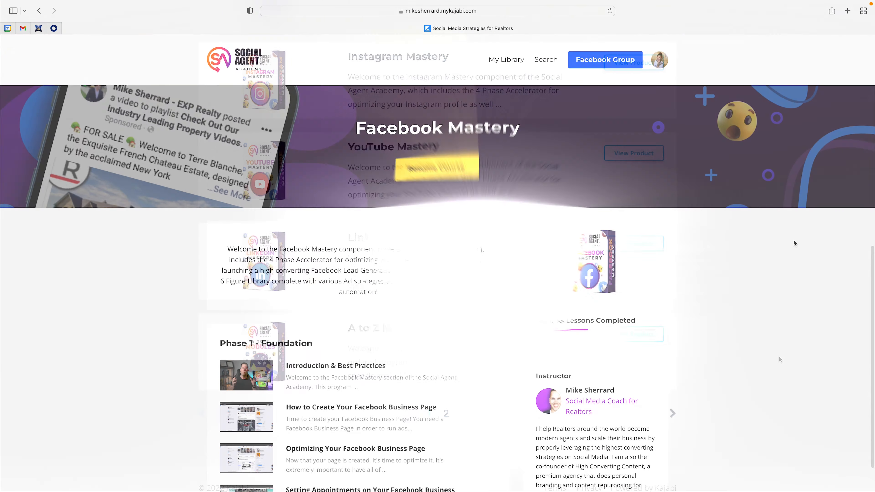